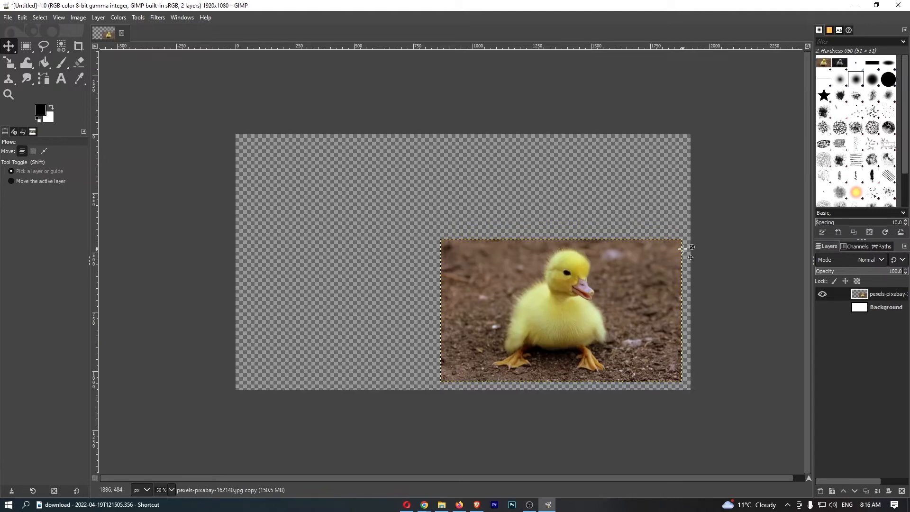
mouse_move(697, 241)
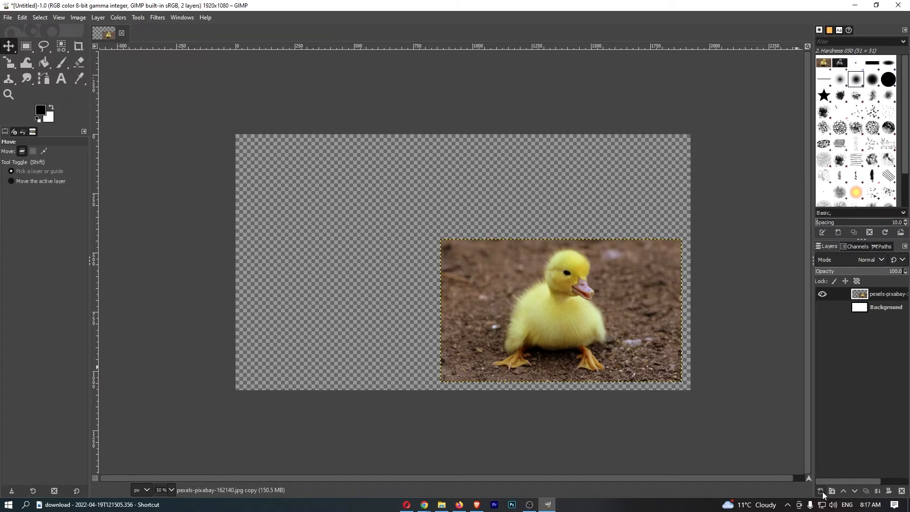
mouse_move(820, 491)
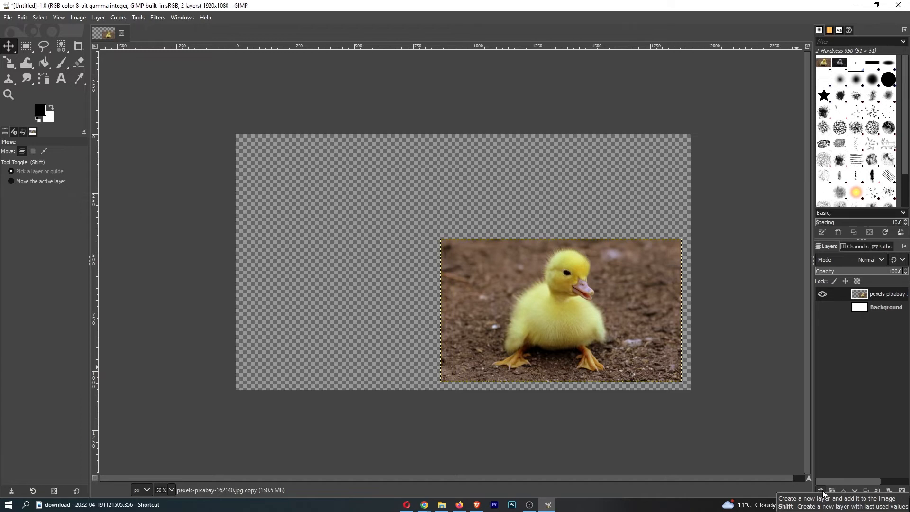
Add a new transparent layer named 'Test' above the duckling photo layer
left_click(821, 491)
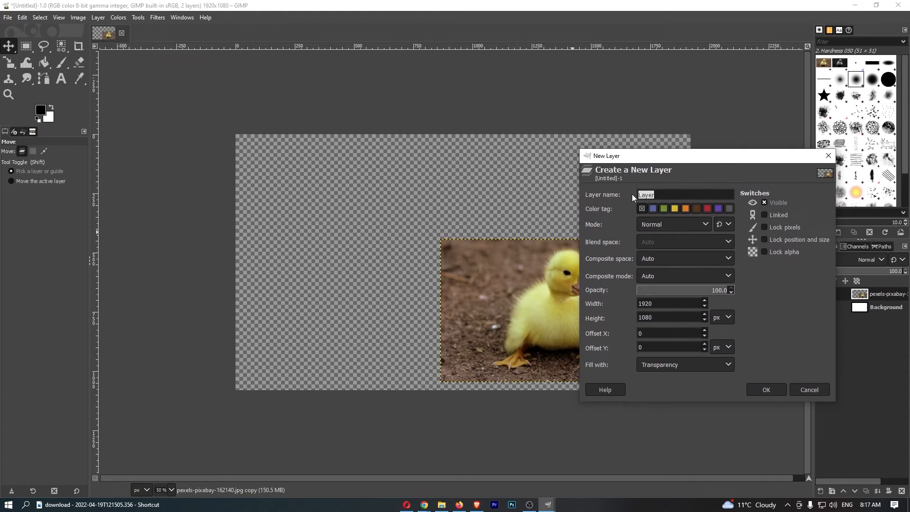
type("Tewst")
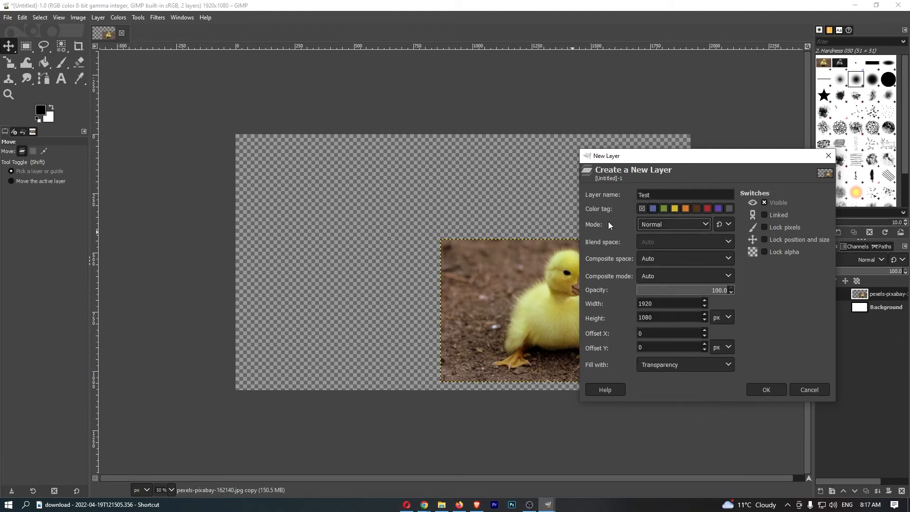
mouse_move(672, 269)
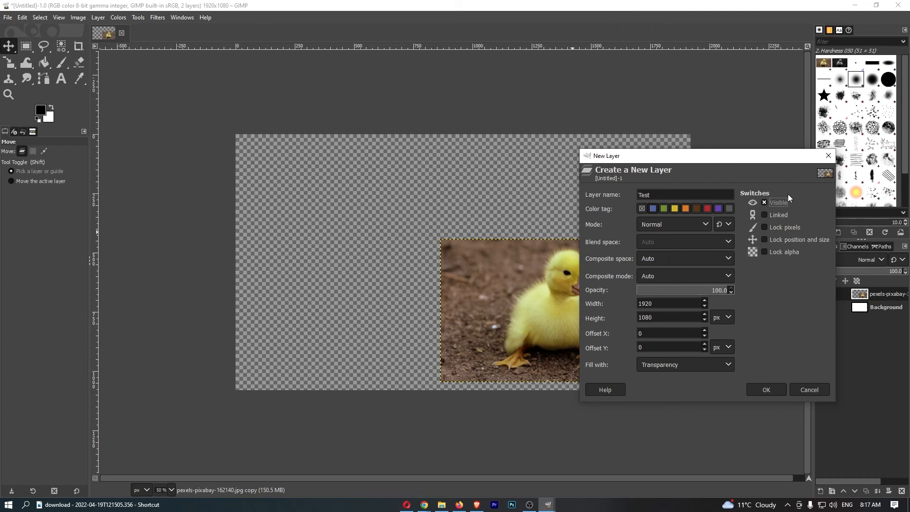
mouse_move(695, 248)
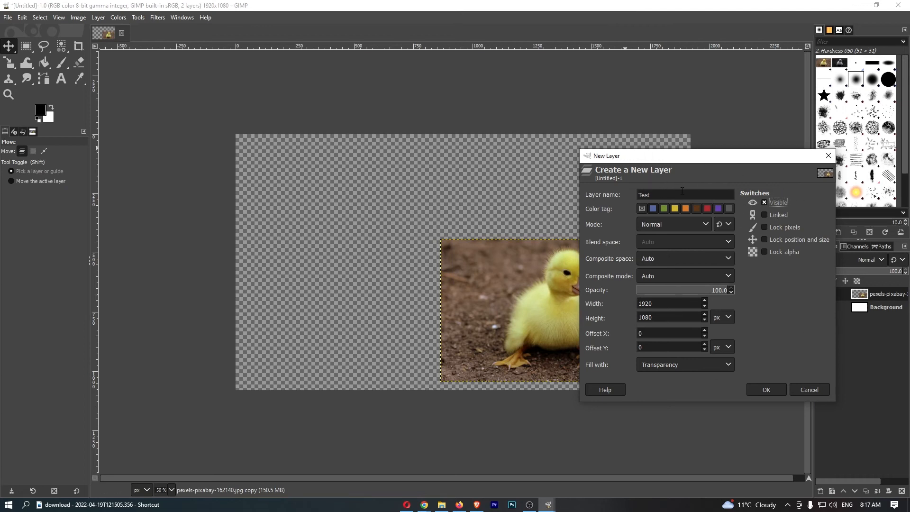
left_click(765, 389)
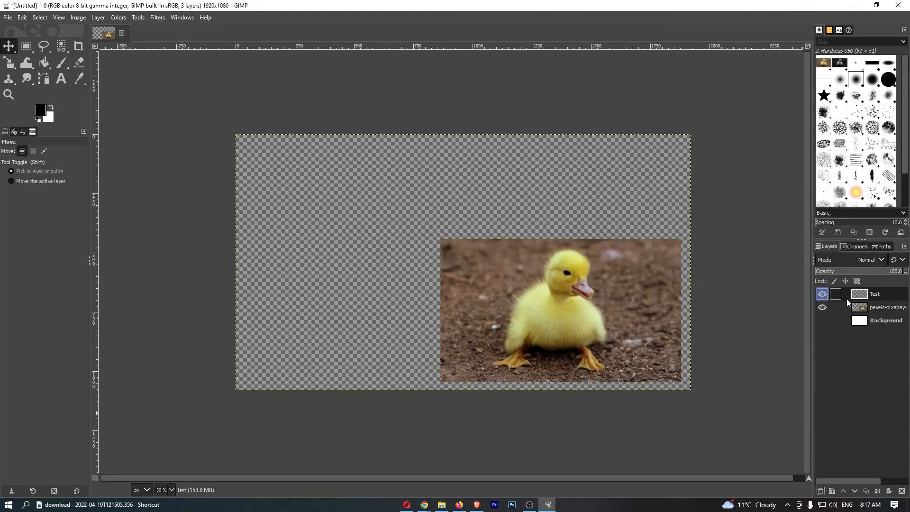